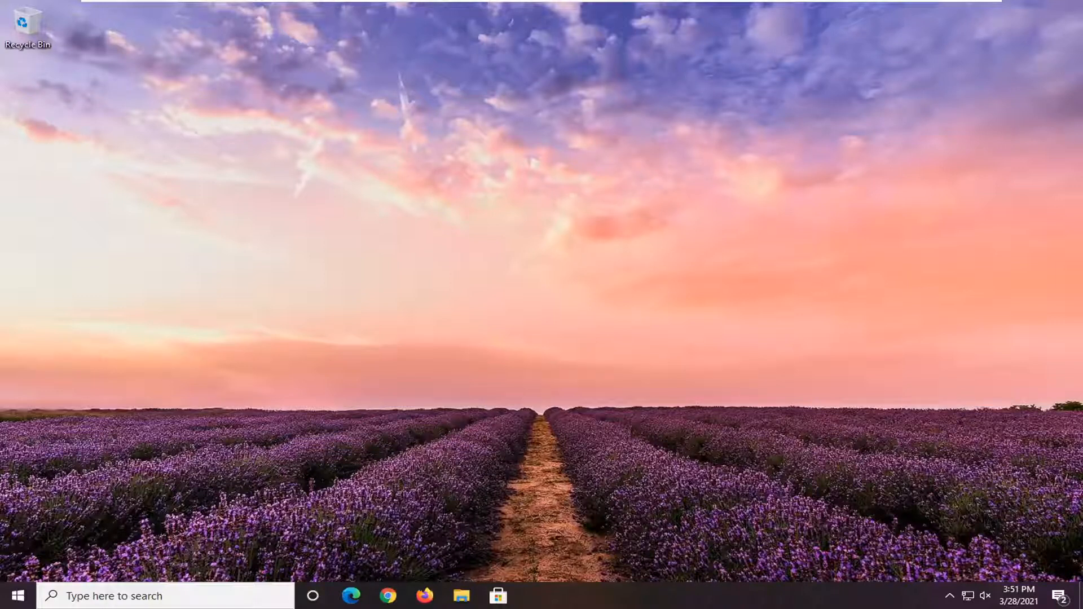
{"action": "mouse_move", "coordinate": [4, 361]}
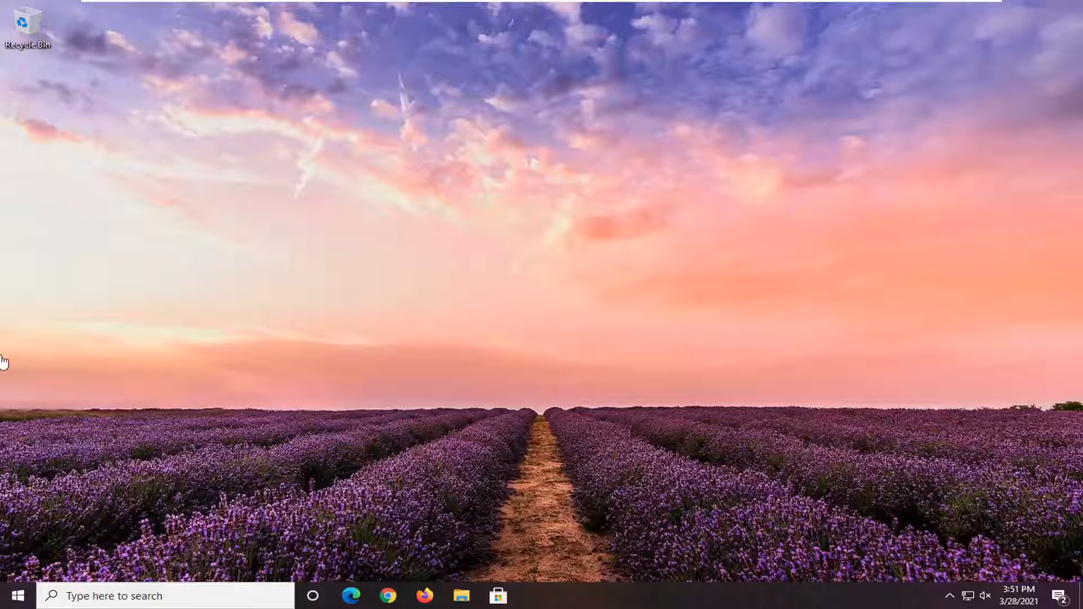
Search 'tro' from Start and reach the Troubleshoot settings page
{"action": "left_click", "coordinate": [12, 596]}
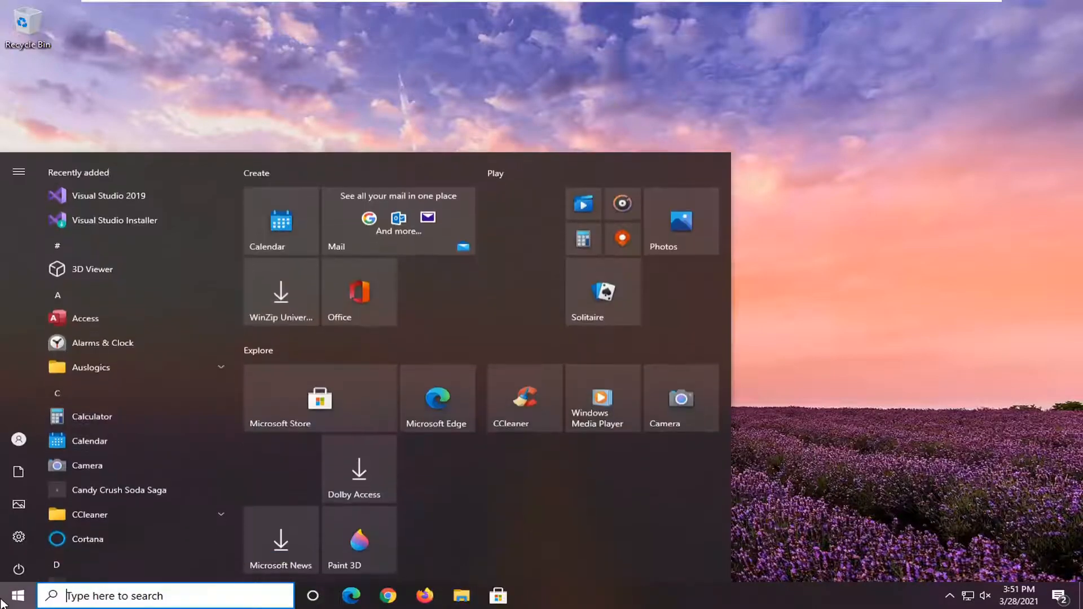
{"action": "type", "text": "tro"}
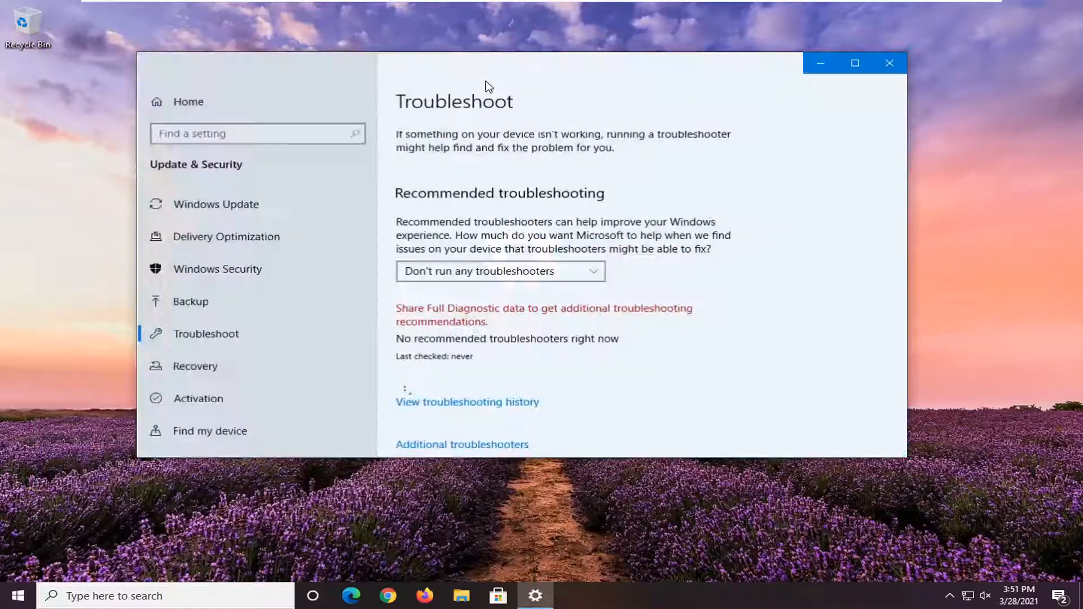
Run the Power troubleshooter from the Additional troubleshooters list
{"action": "scroll", "scroll_direction": "down", "scroll_amount": 3}
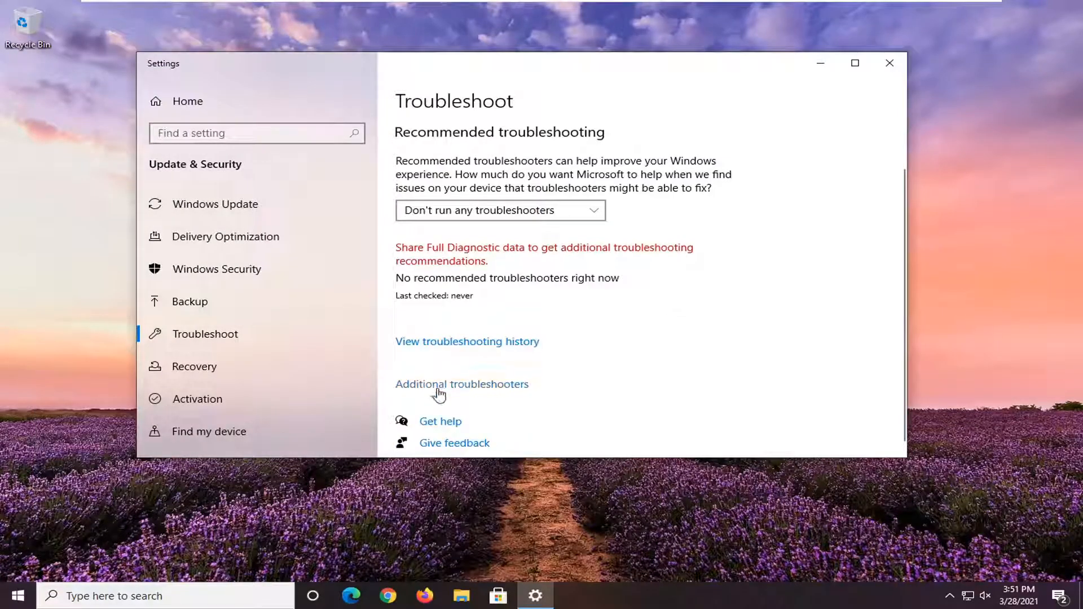
{"action": "left_click", "coordinate": [461, 383]}
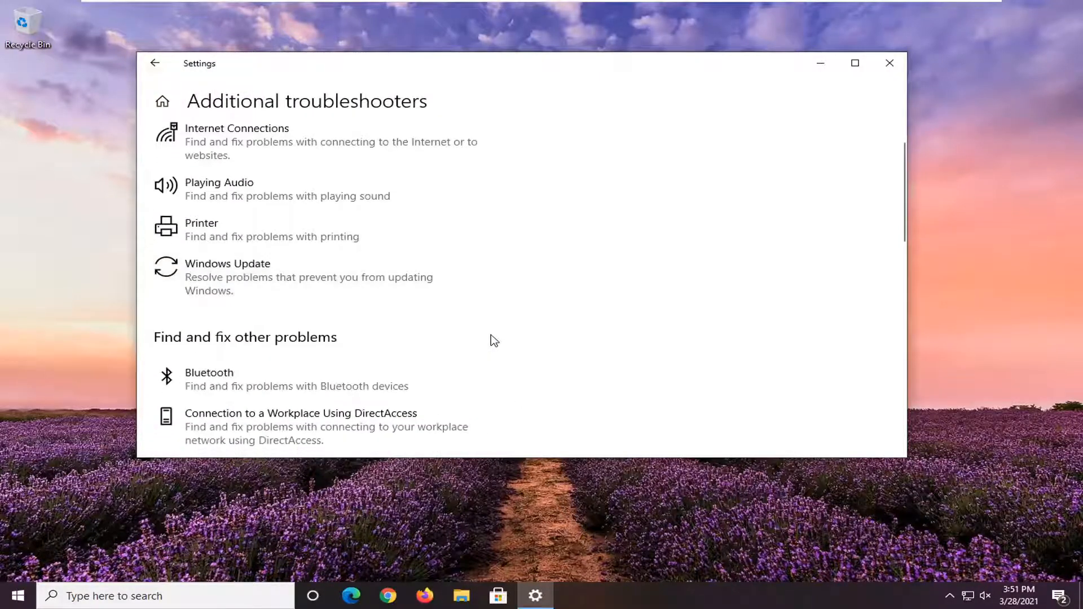
{"action": "scroll", "scroll_direction": "down", "scroll_amount": 3}
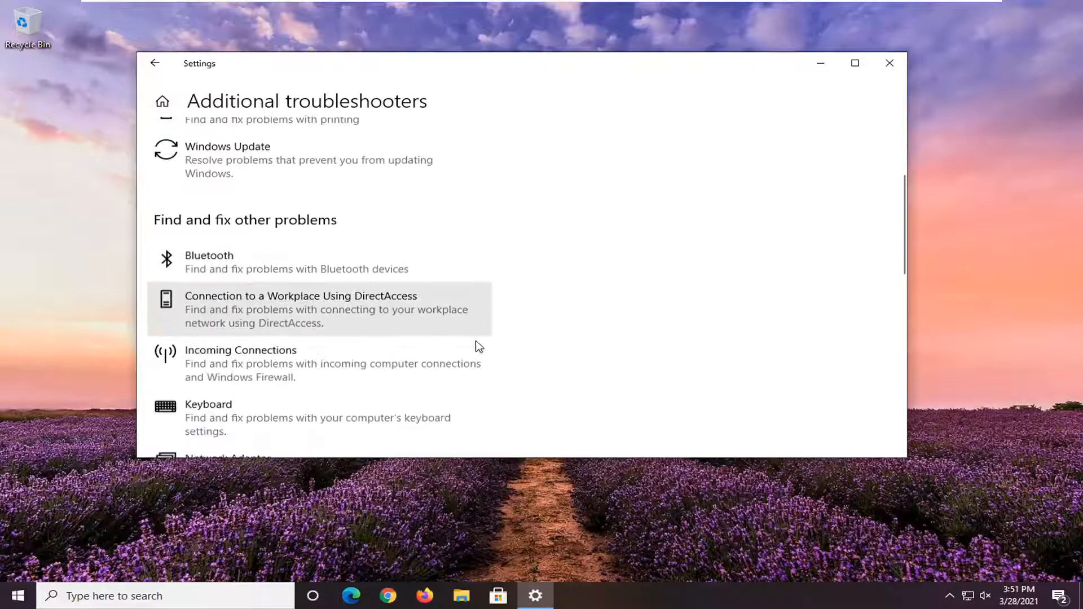
{"action": "scroll", "scroll_direction": "down", "scroll_amount": 3}
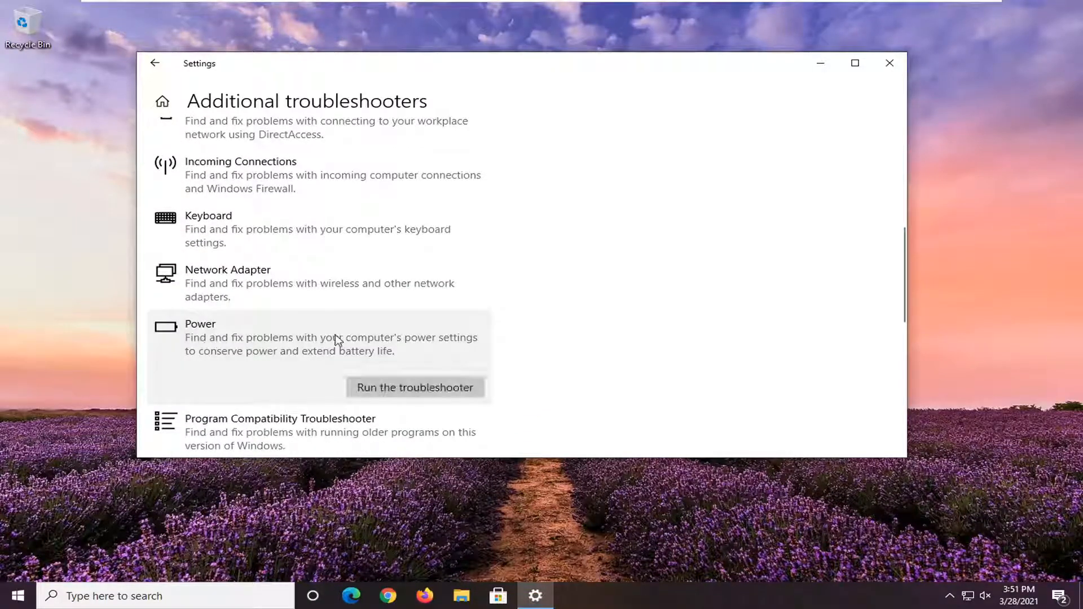
{"action": "mouse_move", "coordinate": [429, 356]}
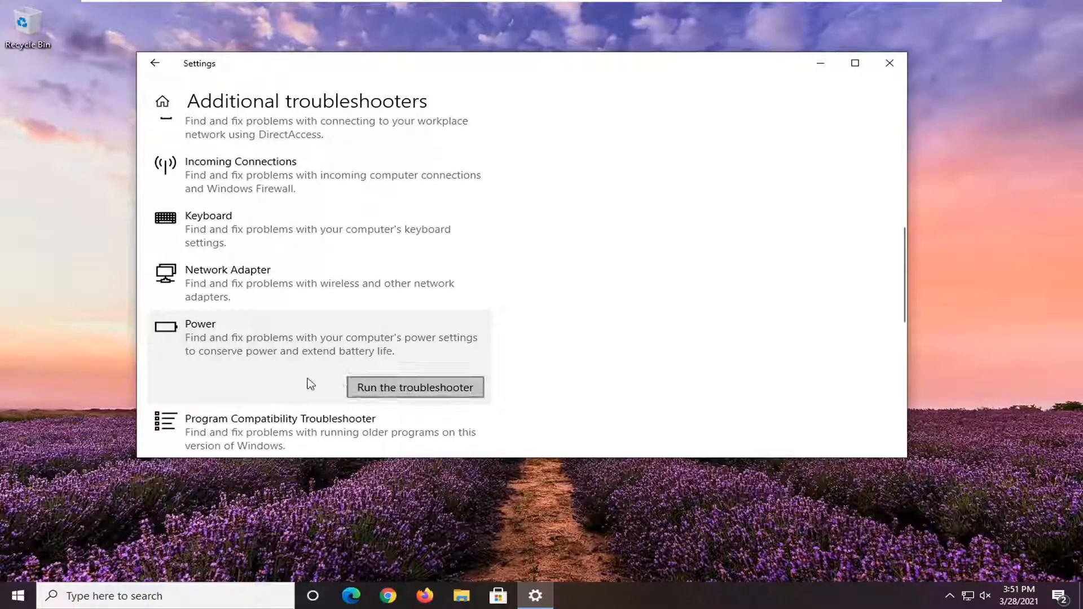
{"action": "left_click", "coordinate": [414, 387]}
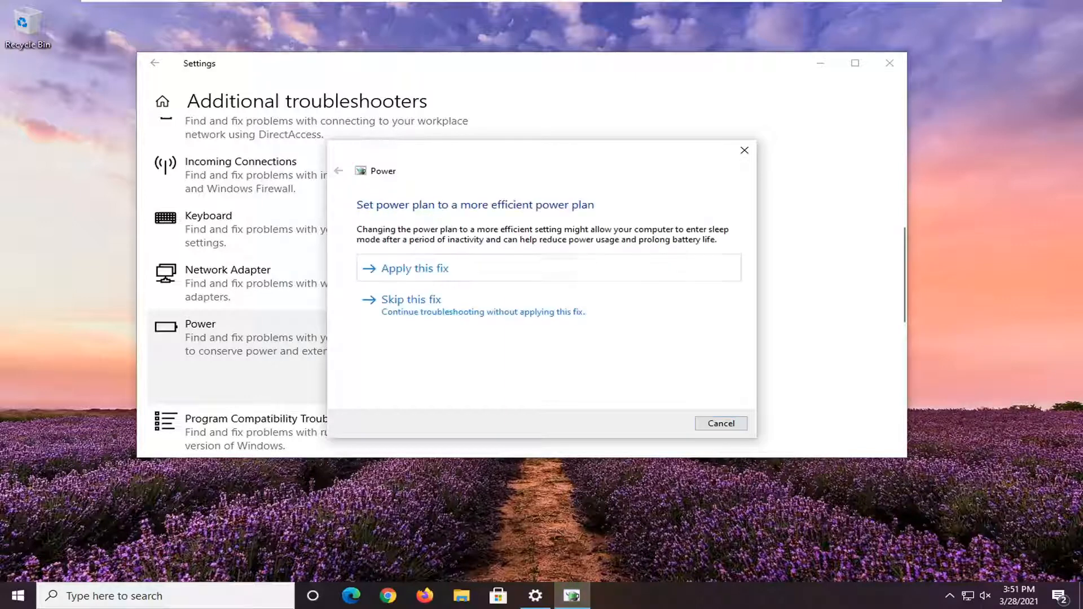
{"action": "mouse_move", "coordinate": [486, 274]}
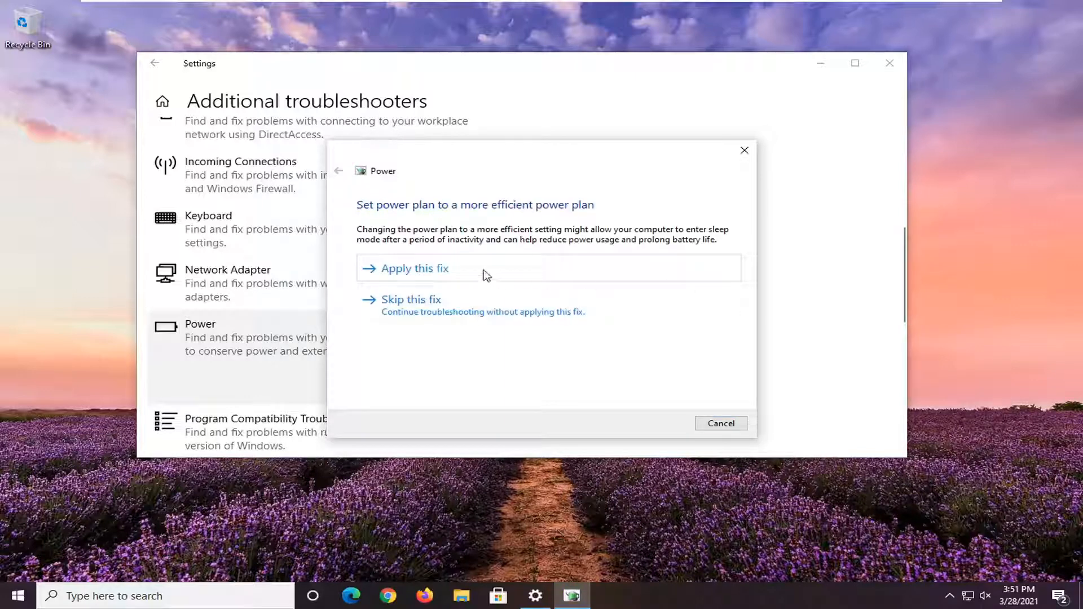
Apply the more efficient power plan fix and close the completed troubleshooter
{"action": "left_click", "coordinate": [414, 268]}
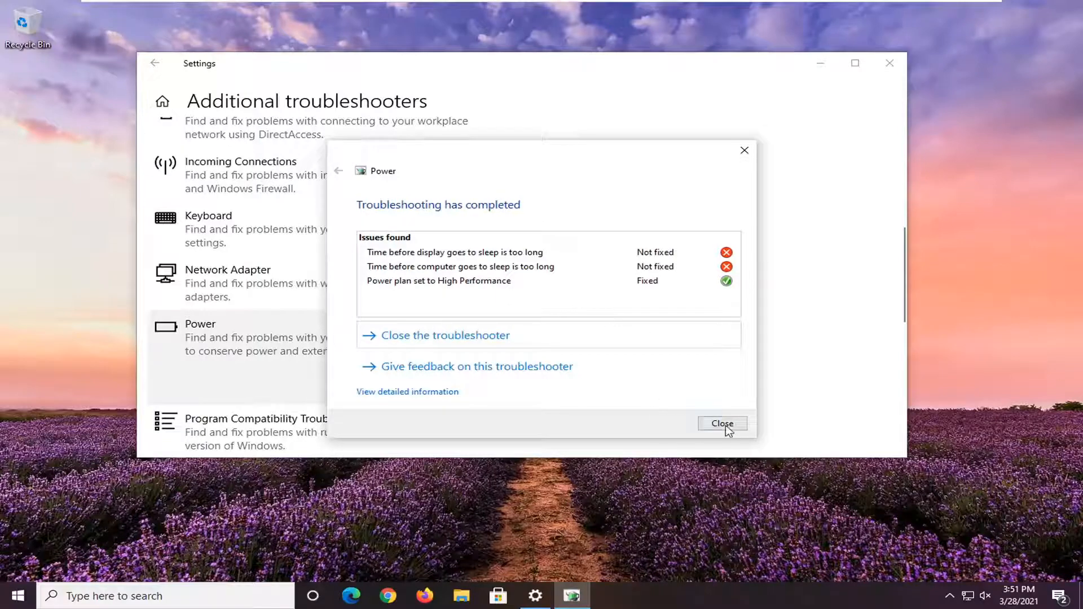
{"action": "left_click", "coordinate": [722, 423]}
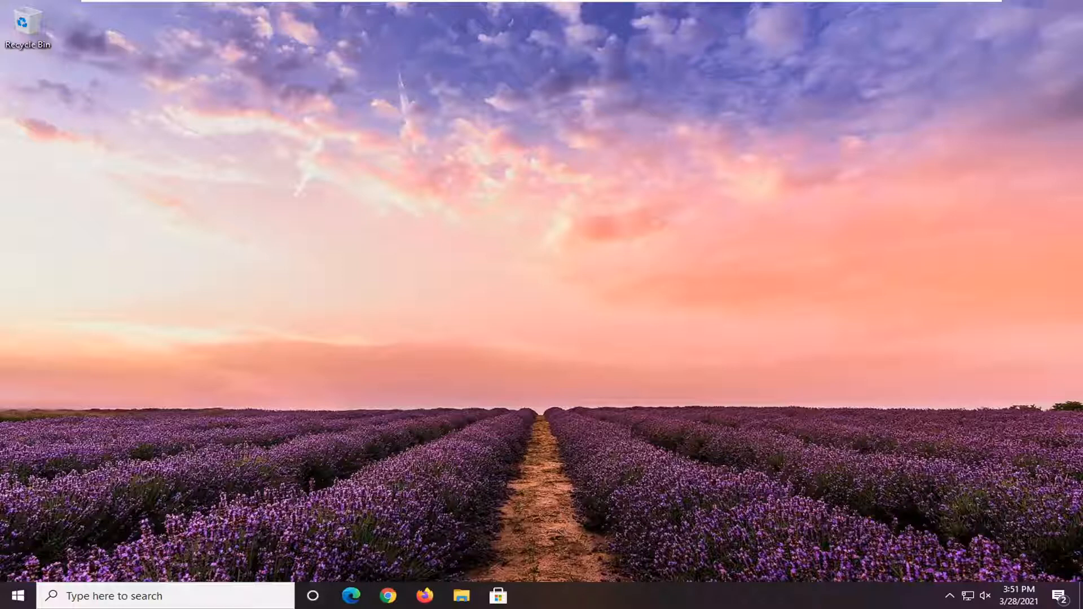
Launch Command Prompt ('cmd') as administrator and approve the UAC prompt
{"action": "left_click", "coordinate": [17, 596]}
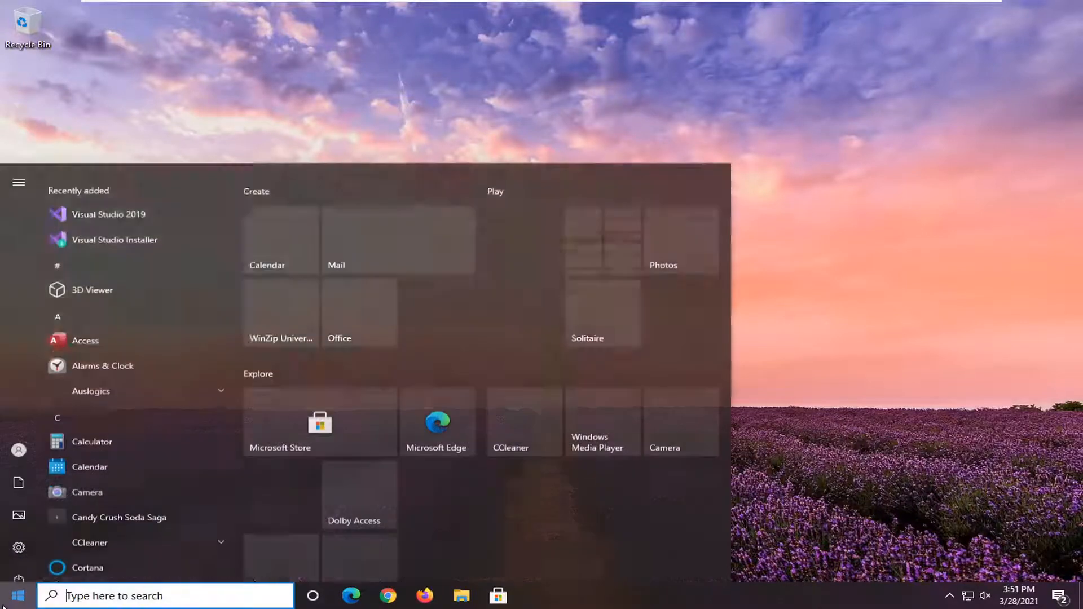
{"action": "type", "text": "cmd"}
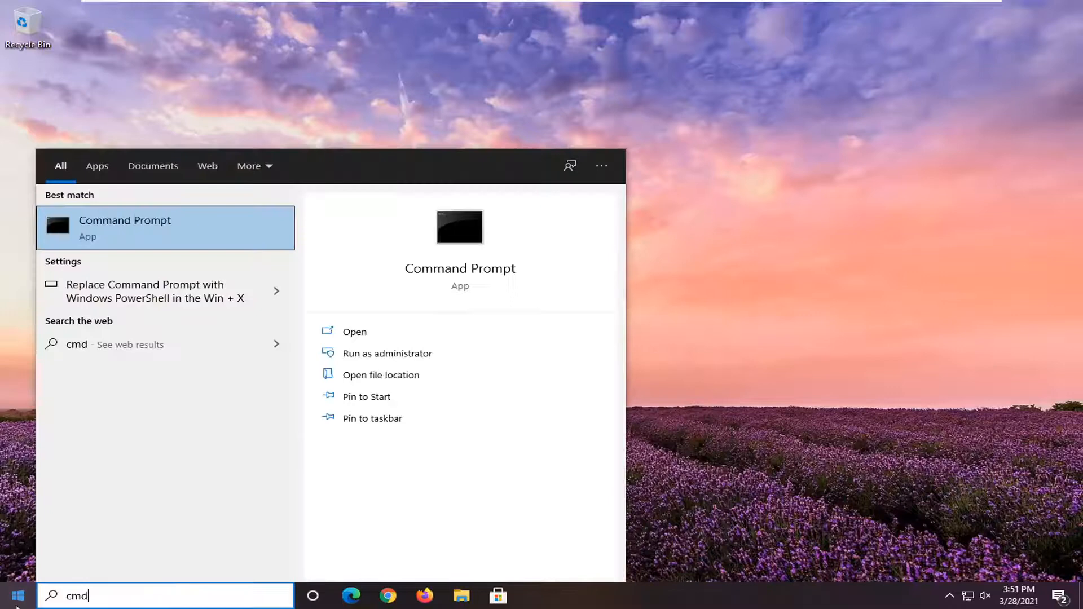
{"action": "mouse_move", "coordinate": [135, 231]}
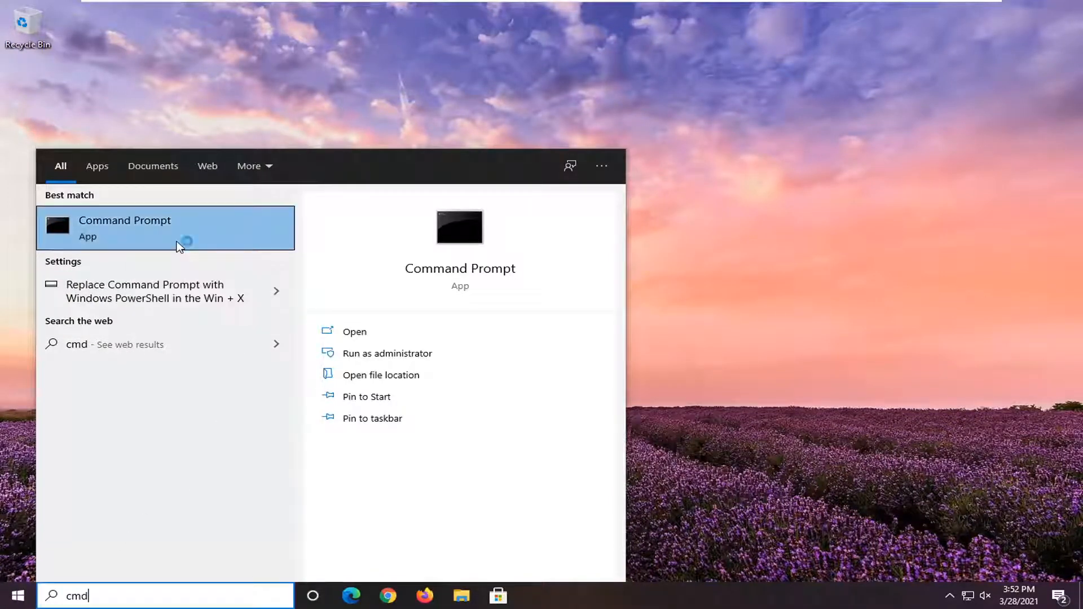
{"action": "left_click", "coordinate": [387, 354]}
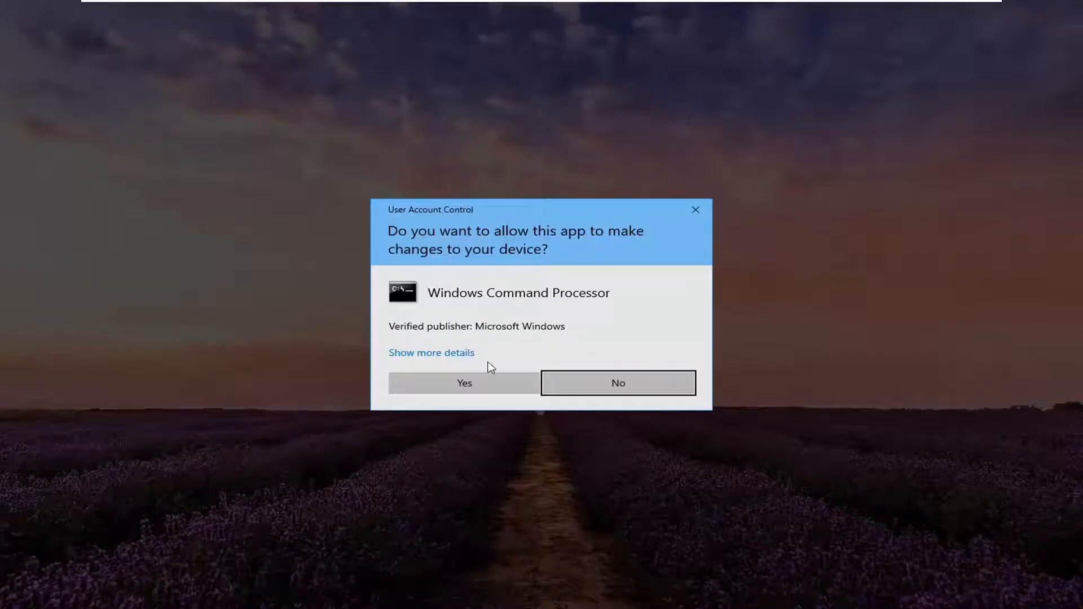
{"action": "left_click", "coordinate": [464, 382]}
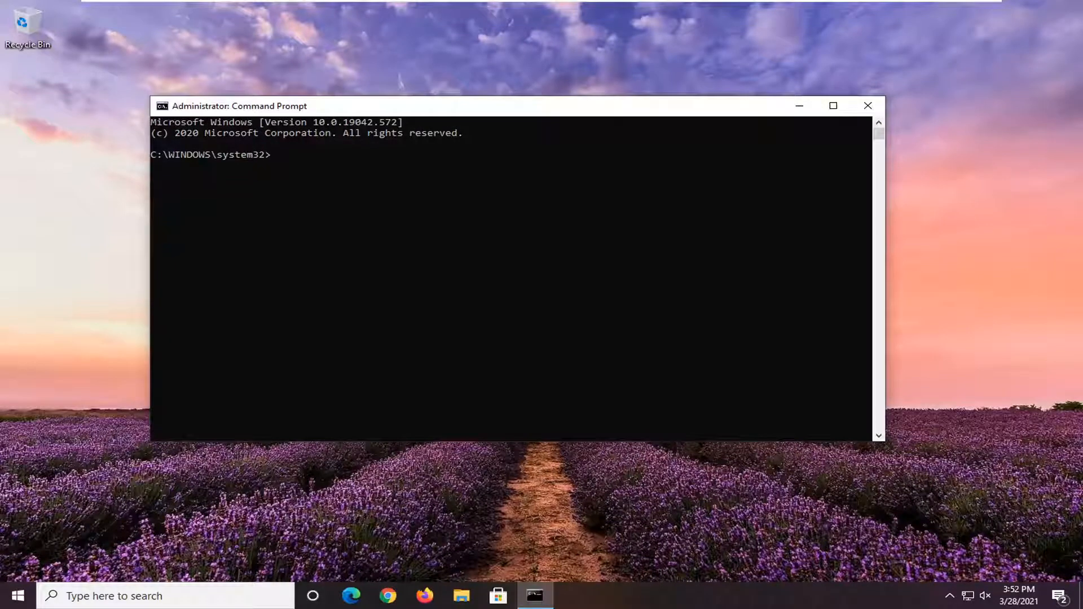
{"action": "mouse_move", "coordinate": [792, 292]}
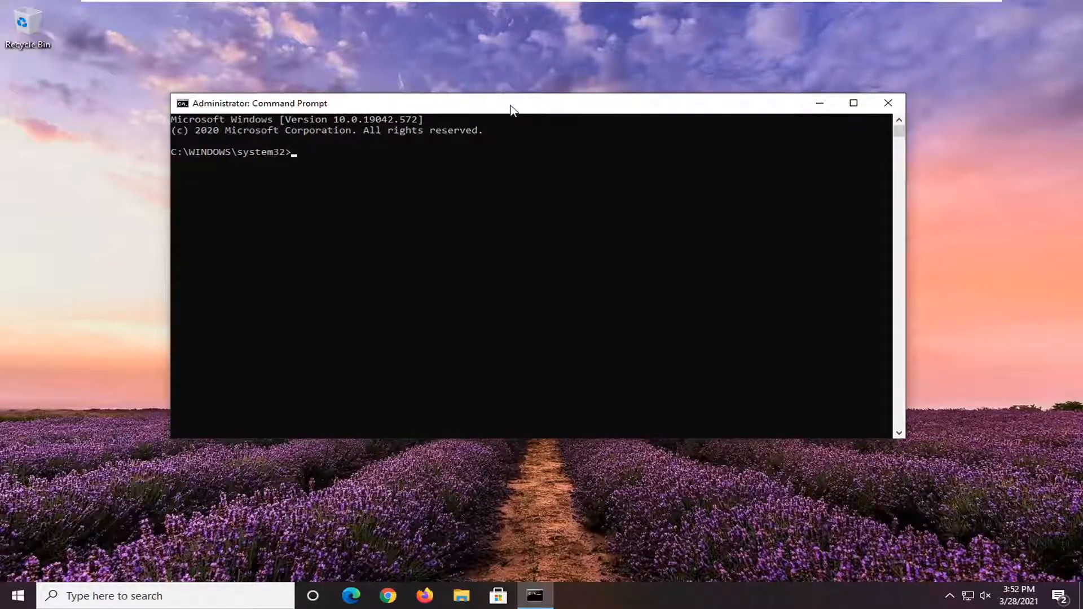
Execute powercfg -restoredefaultschemes and close the Command Prompt window
{"action": "right_click", "coordinate": [511, 104]}
{"action": "type", "text": "powercfg -restoredefaultschemes"}
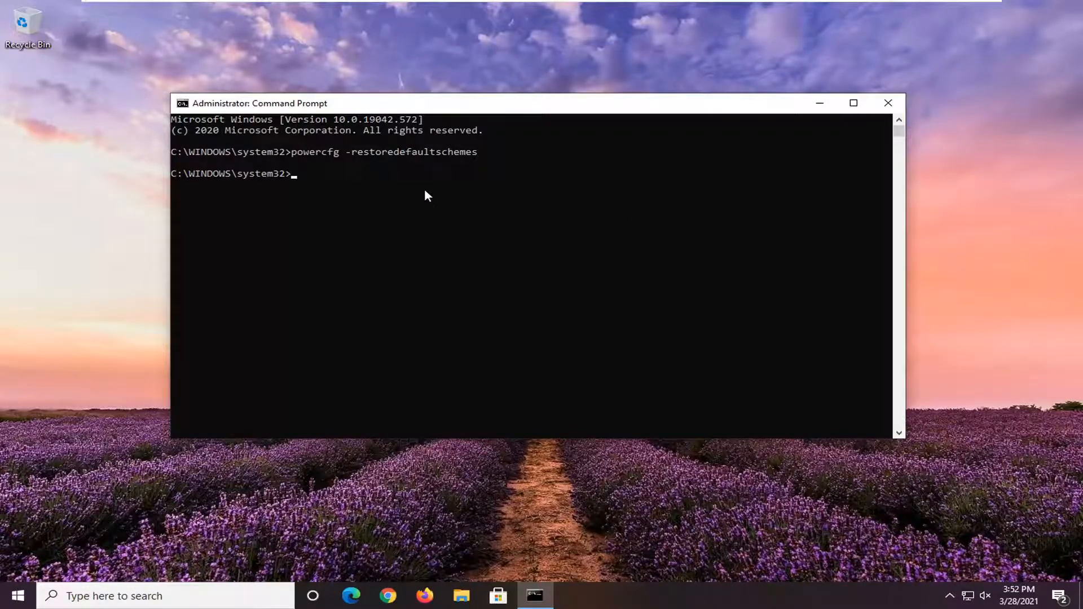
{"action": "mouse_move", "coordinate": [404, 219]}
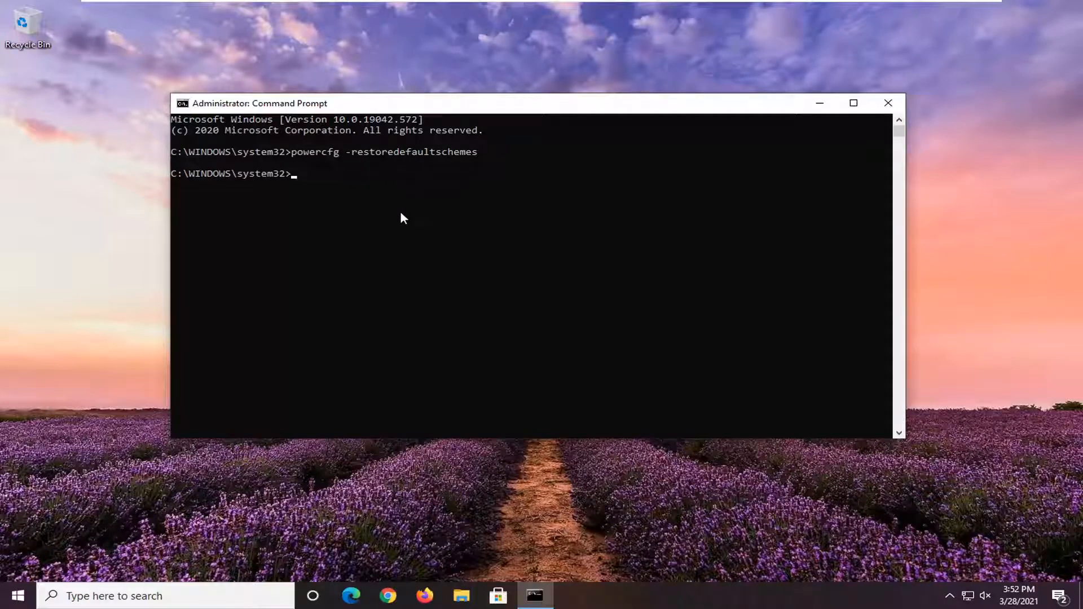
{"action": "mouse_move", "coordinate": [425, 233]}
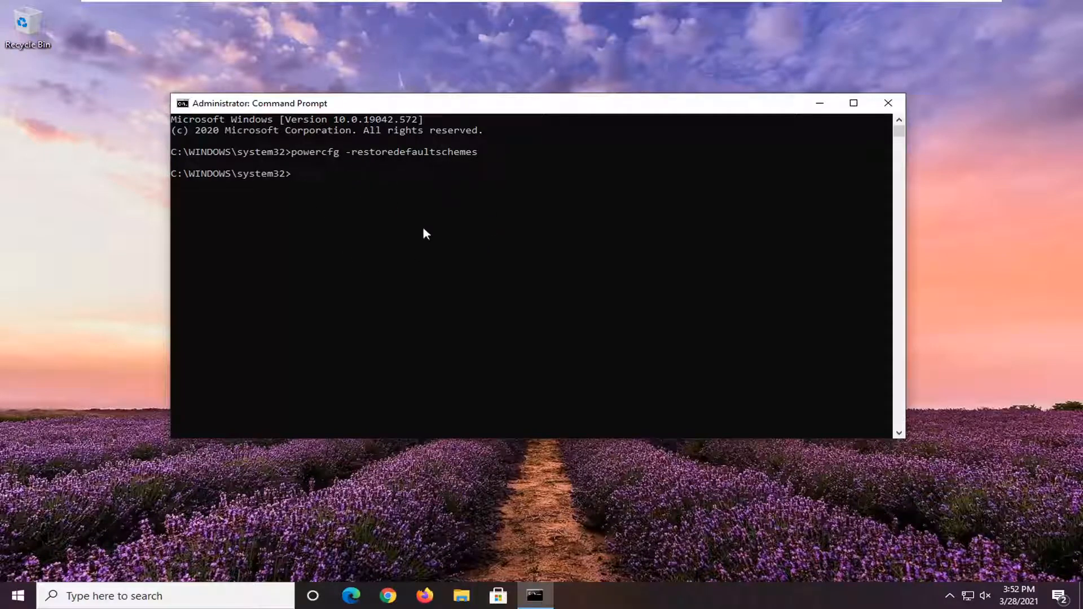
{"action": "mouse_move", "coordinate": [731, 154]}
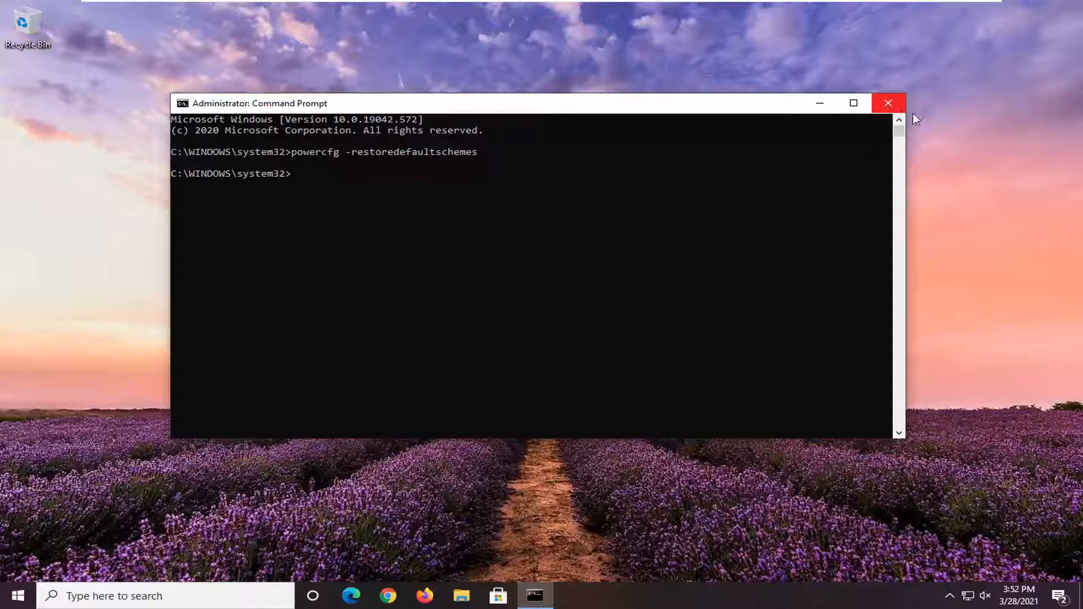
{"action": "left_click", "coordinate": [888, 103]}
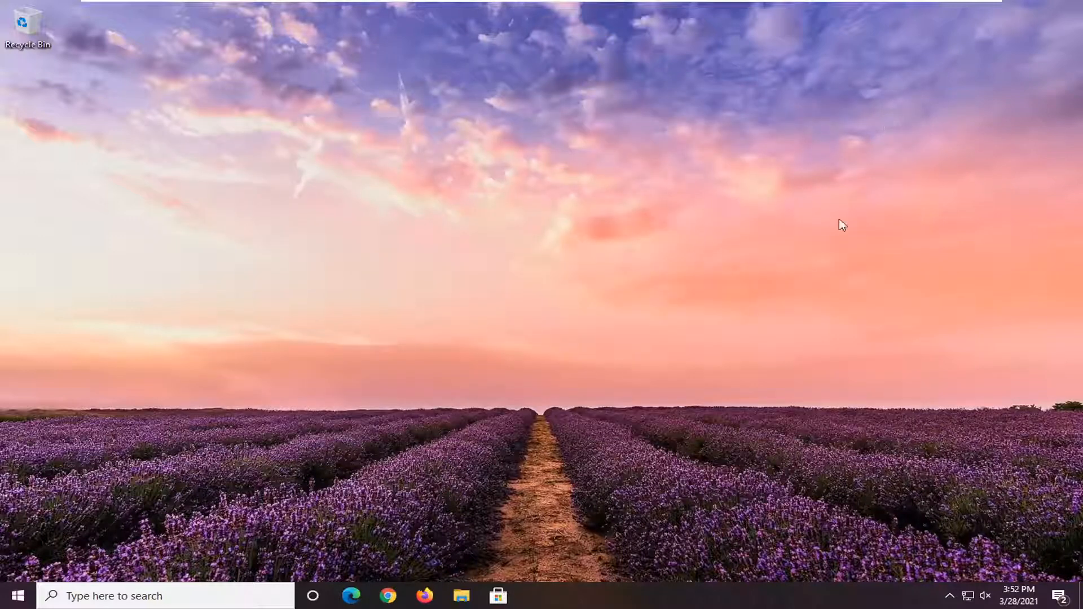